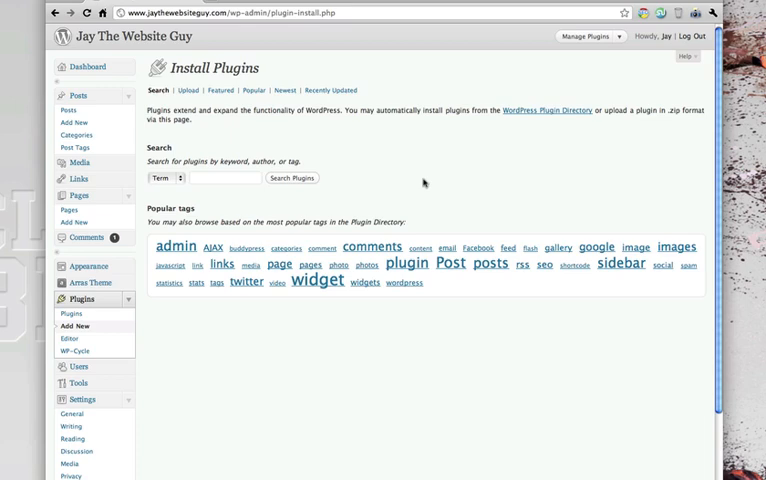
{"action": "mouse_move", "coordinate": [426, 184]}
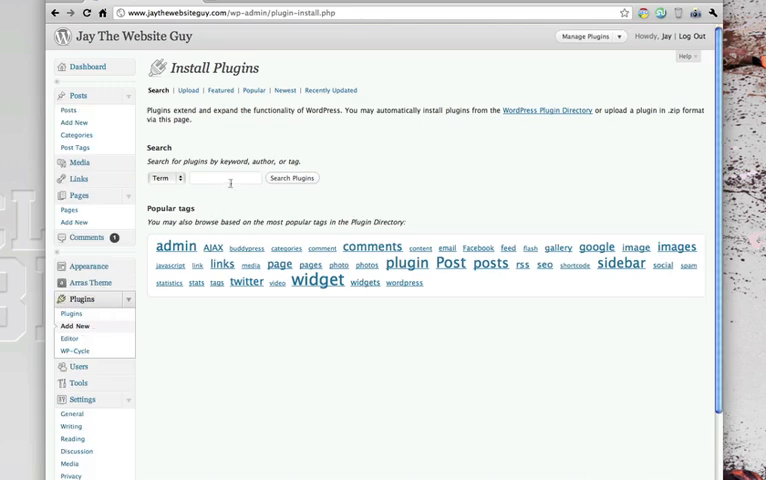
Search the plugin directory for "easy privacy policy".
{"action": "left_click", "coordinate": [225, 178]}
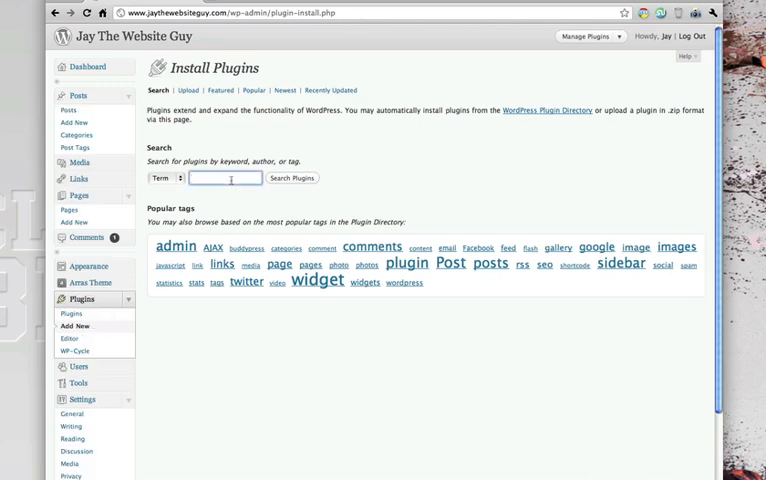
{"action": "type", "text": "easy privacy policy"}
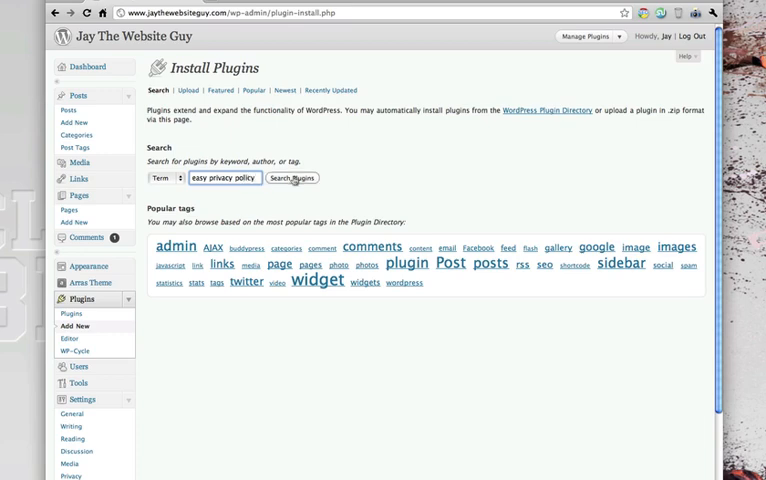
{"action": "left_click", "coordinate": [292, 178]}
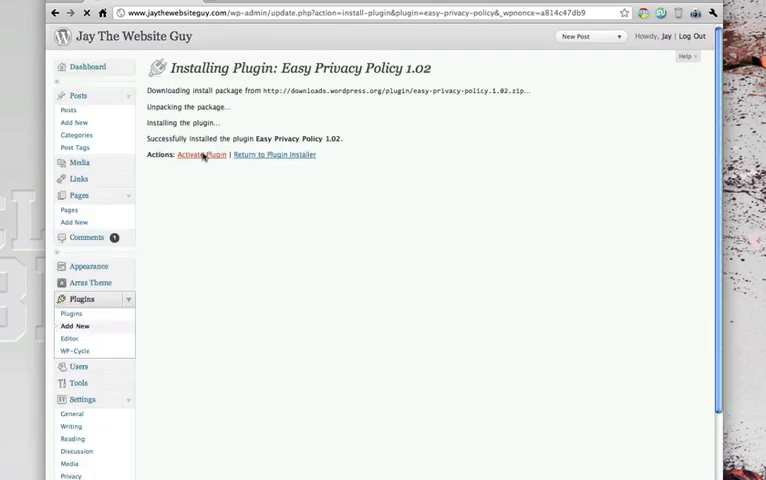
Activate the newly installed Easy Privacy Policy plugin and scroll its setup page.
{"action": "left_click", "coordinate": [188, 155]}
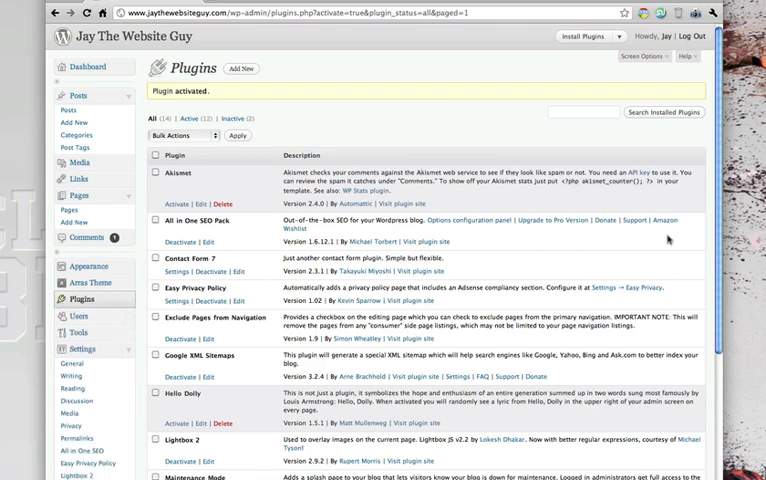
{"action": "scroll", "scroll_direction": "down", "scroll_amount": 3}
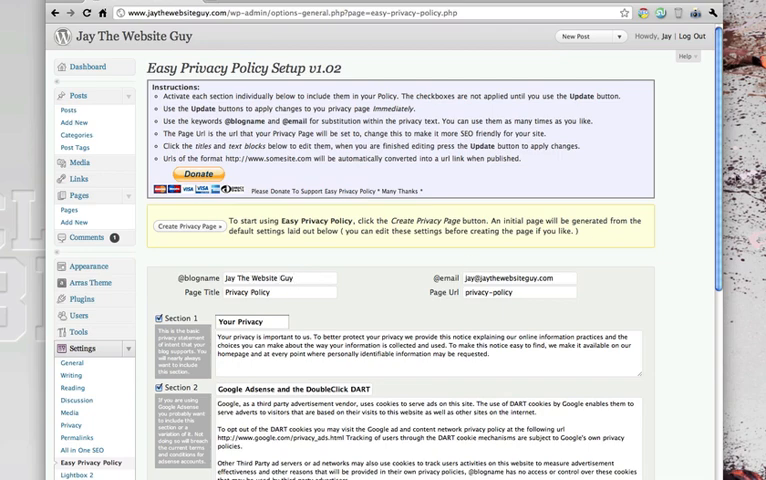
{"action": "scroll", "scroll_direction": "down", "scroll_amount": 3}
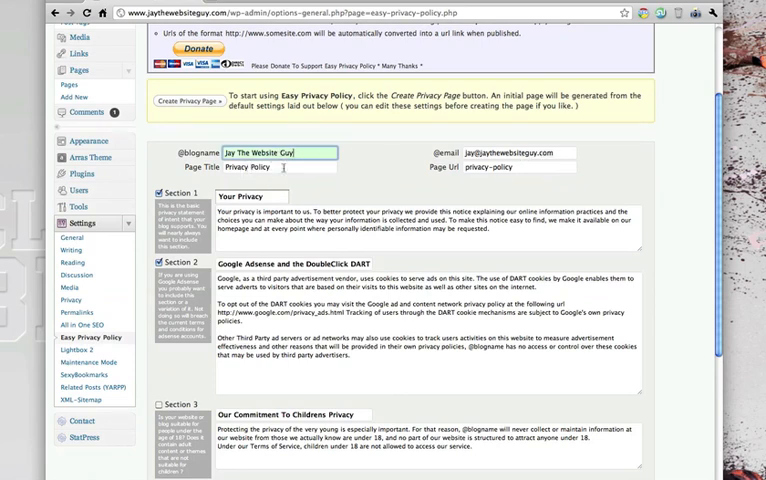
{"action": "left_click", "coordinate": [520, 166]}
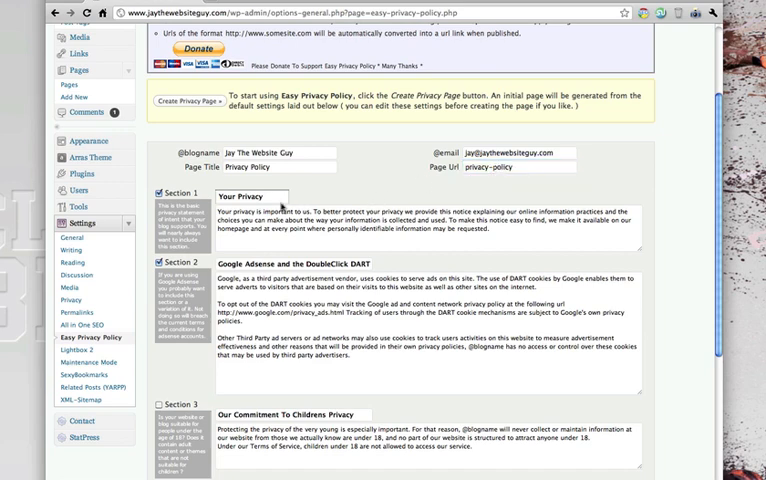
Enable Section 3, Our Commitment To Childrens Privacy, alongside the other policy sections.
{"action": "scroll", "scroll_direction": "down", "scroll_amount": 3}
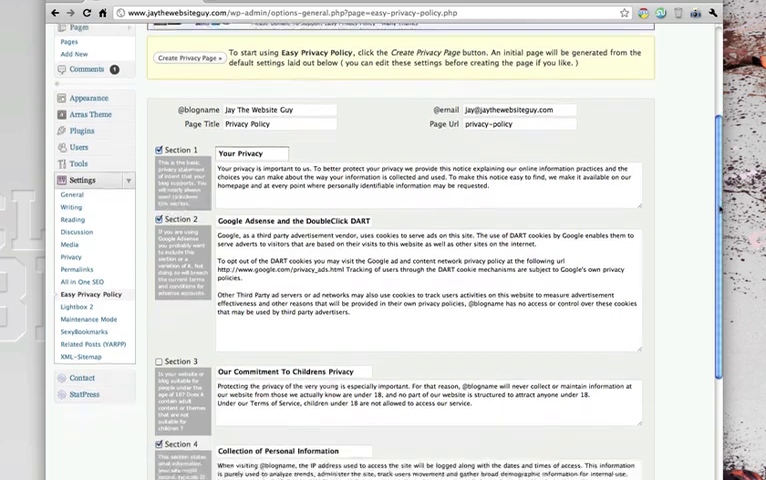
{"action": "scroll", "scroll_direction": "down", "scroll_amount": 3}
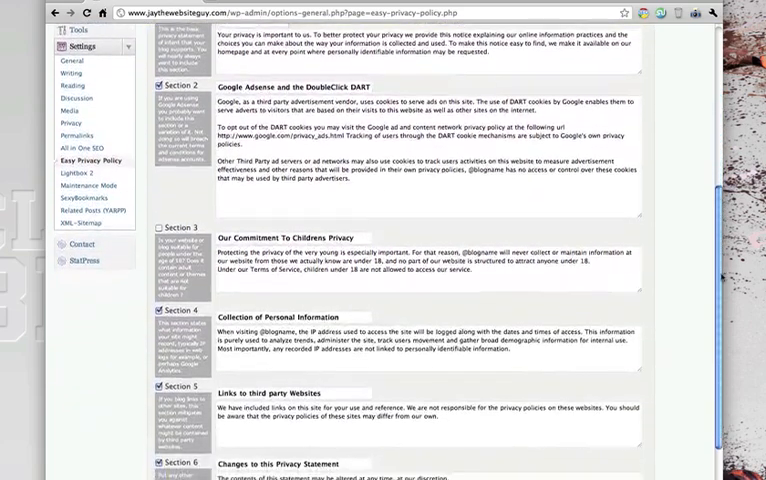
{"action": "scroll", "scroll_direction": "down", "scroll_amount": 3}
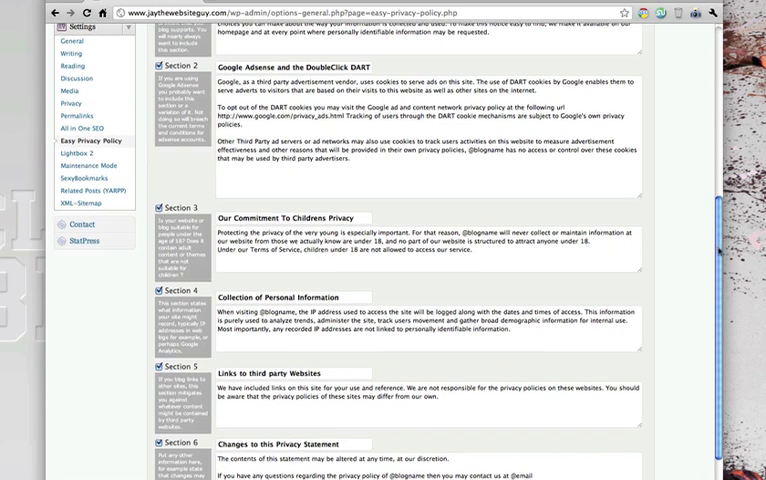
{"action": "scroll", "scroll_direction": "down", "scroll_amount": 3}
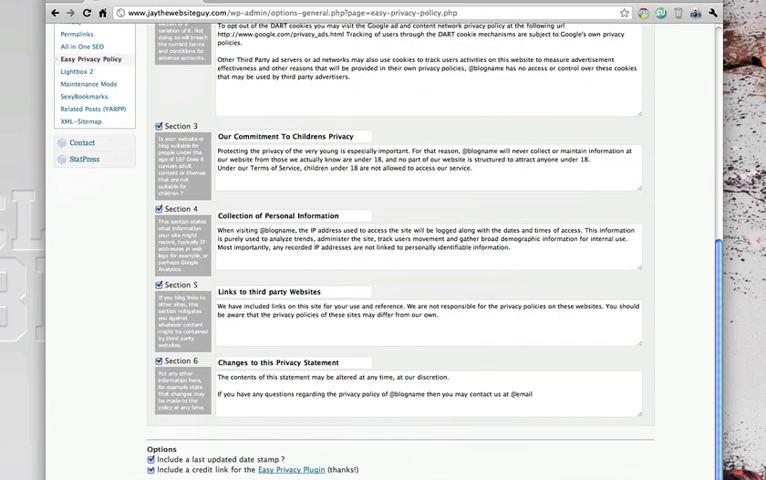
{"action": "scroll", "scroll_direction": "up", "scroll_amount": 3}
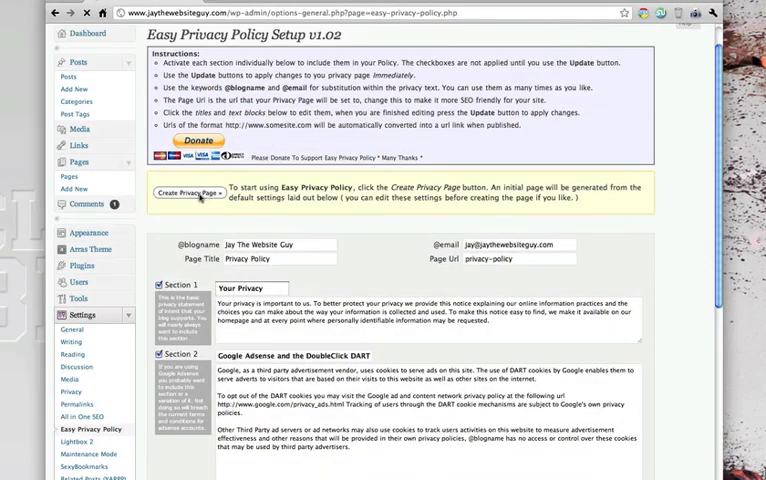
{"action": "left_click", "coordinate": [187, 193]}
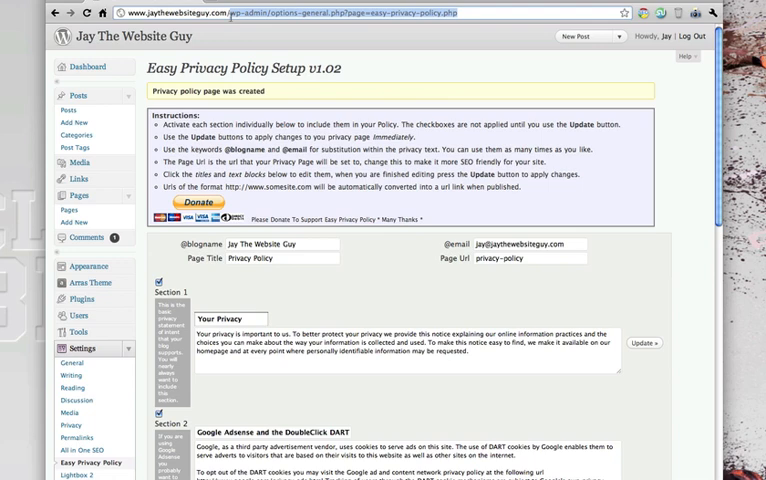
{"action": "type", "text": "www.jaythewebsiteguy.com/privacy-policy/"}
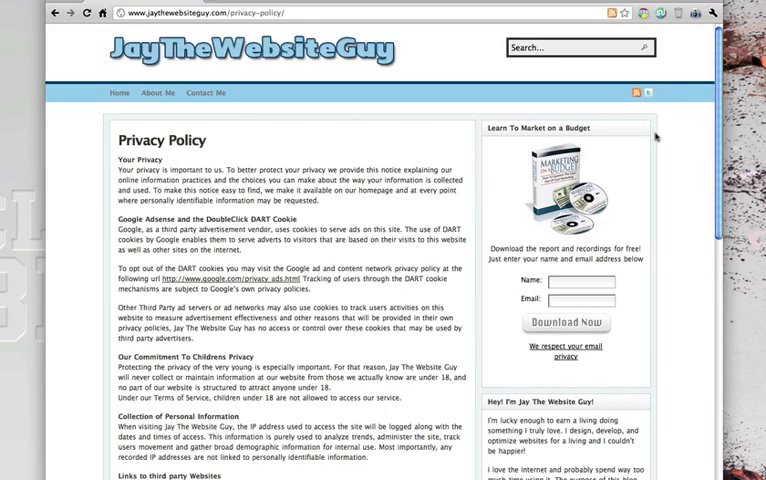
Scroll the live Privacy Policy page down to its contact statement and last-updated date.
{"action": "scroll", "scroll_direction": "down", "scroll_amount": 3}
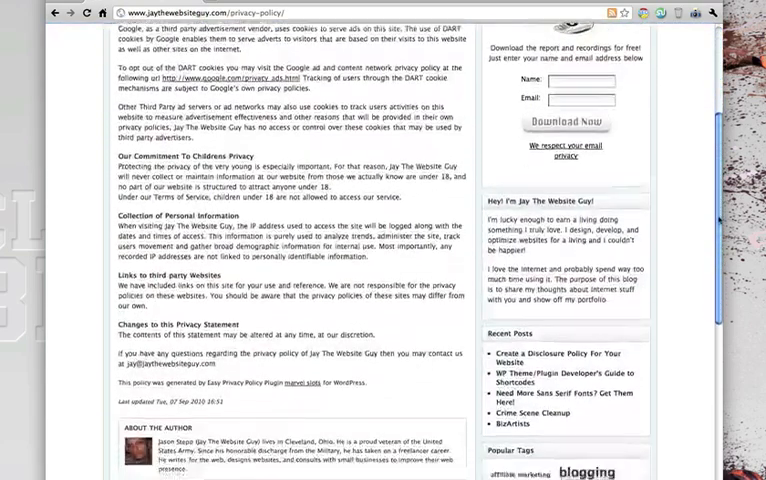
{"action": "scroll", "scroll_direction": "up", "scroll_amount": 3}
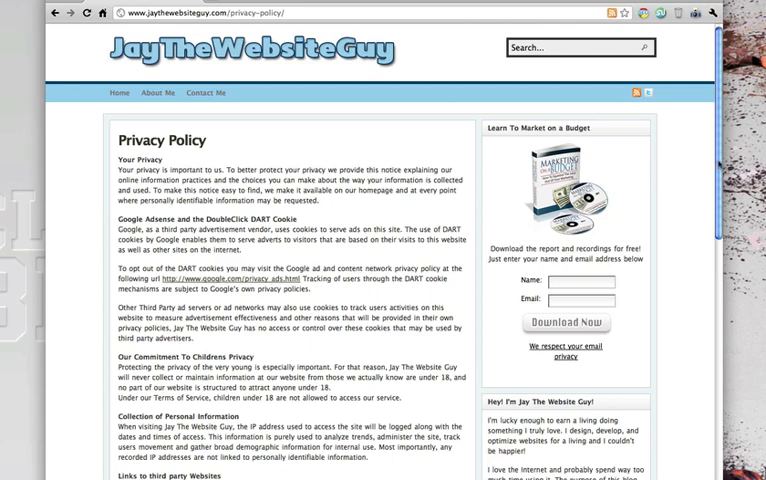
{"action": "scroll", "scroll_direction": "down", "scroll_amount": 3}
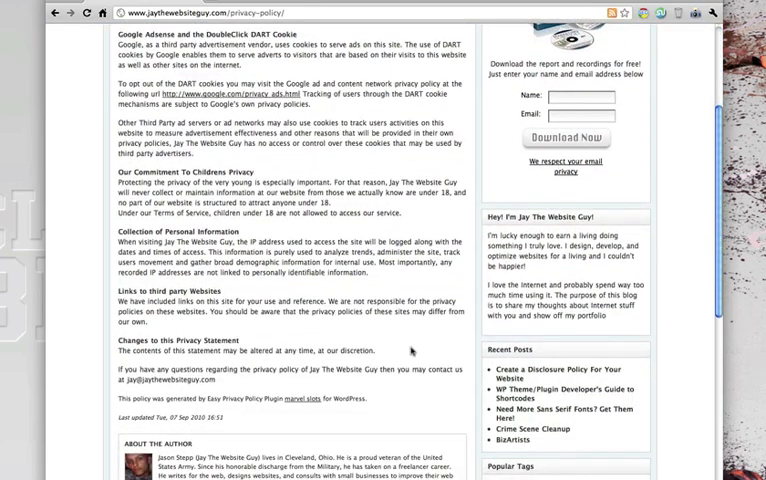
{"action": "mouse_move", "coordinate": [337, 365]}
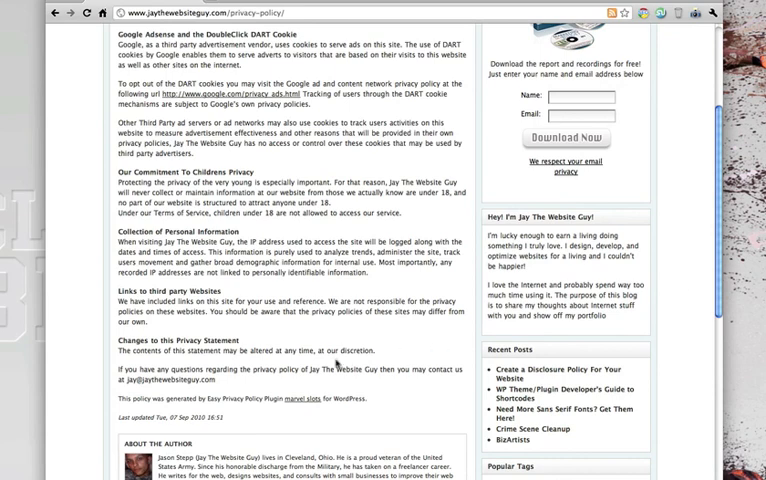